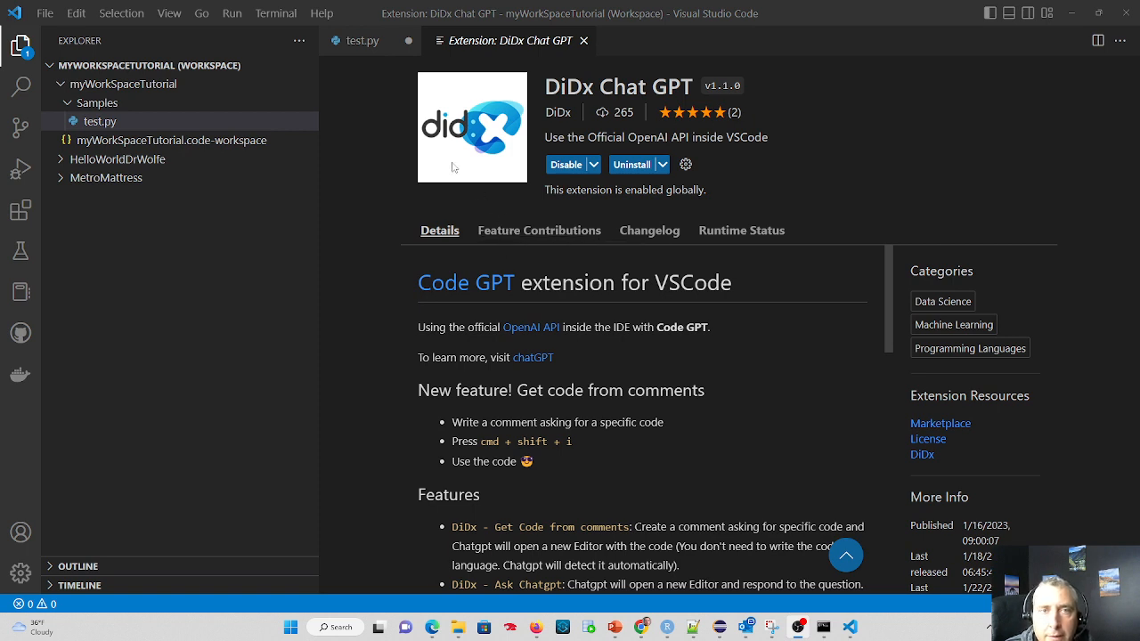
{"action": "mouse_move", "coordinate": [779, 159]}
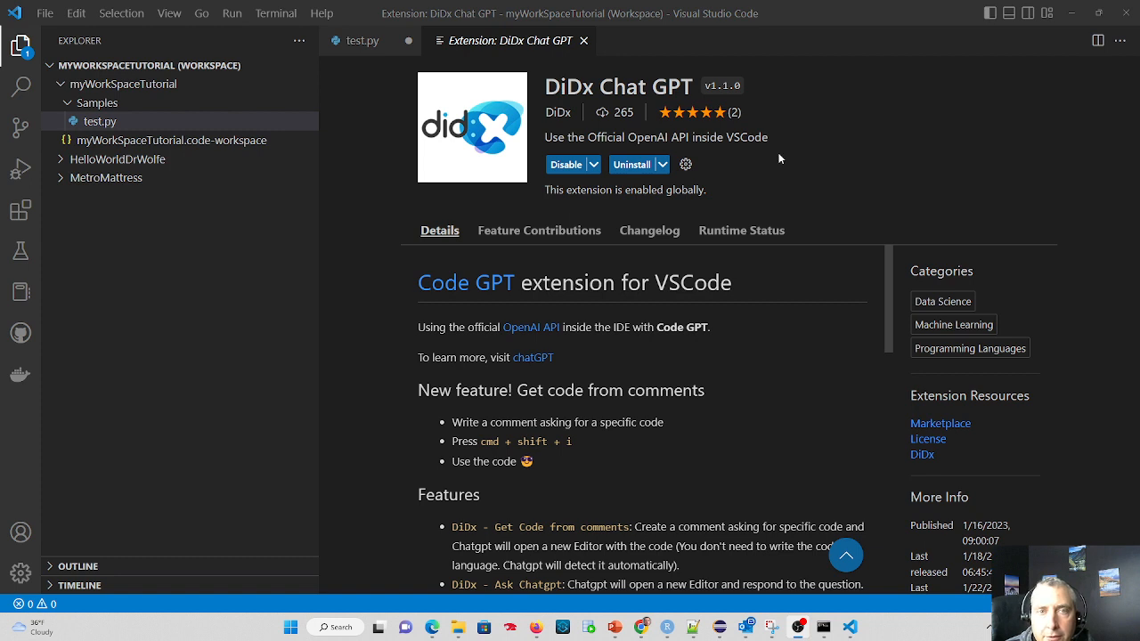
{"action": "mouse_move", "coordinate": [306, 79]}
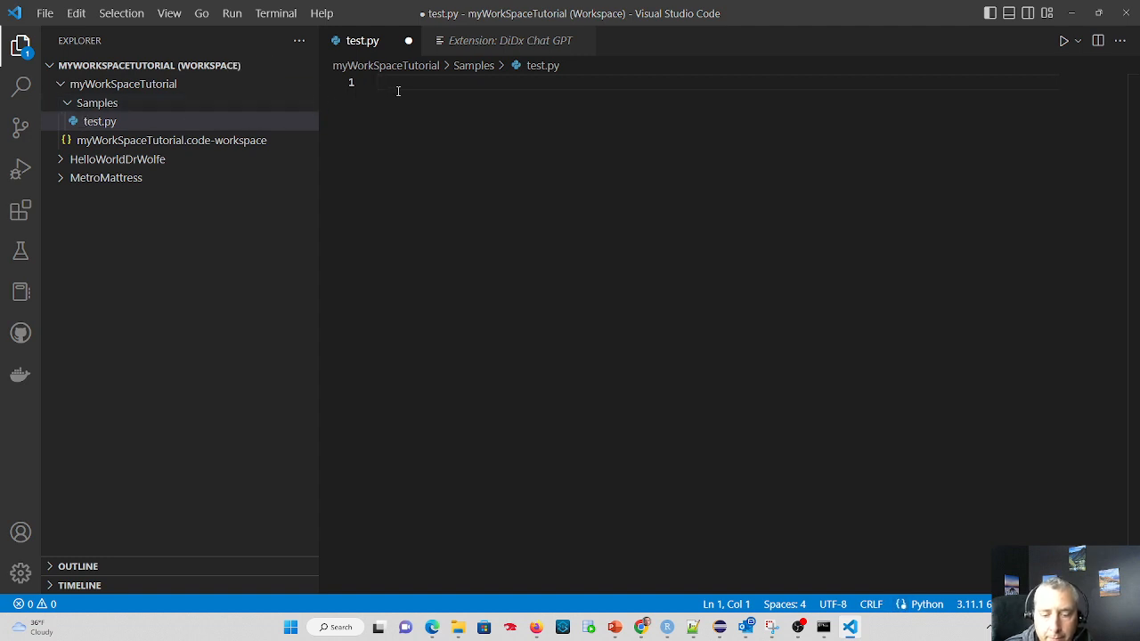
Write '# create a program to capture user input of 3 numbers, sum the numbers and average the numbers' on line 1
{"action": "type", "text": "#"}
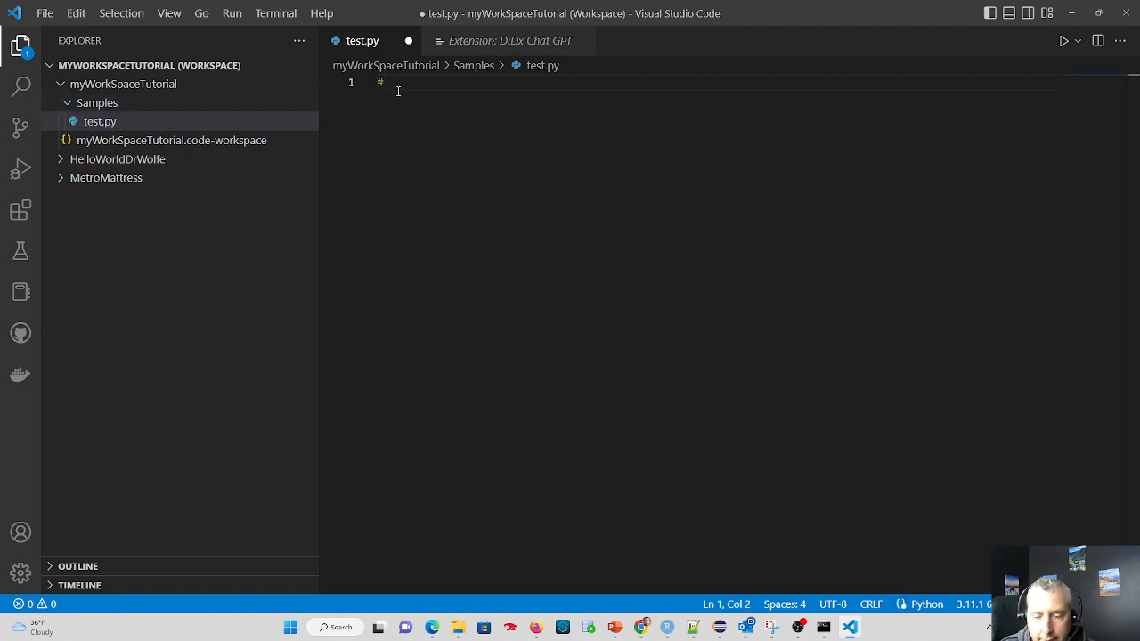
{"action": "type", "text": "cre"}
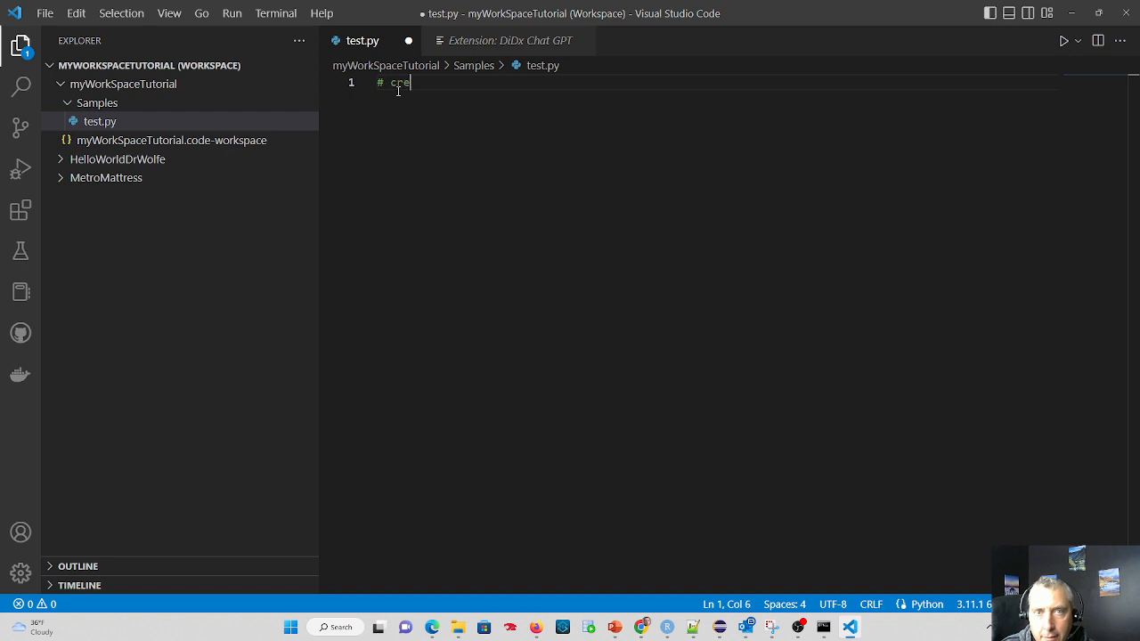
{"action": "type", "text": "ate a prog"}
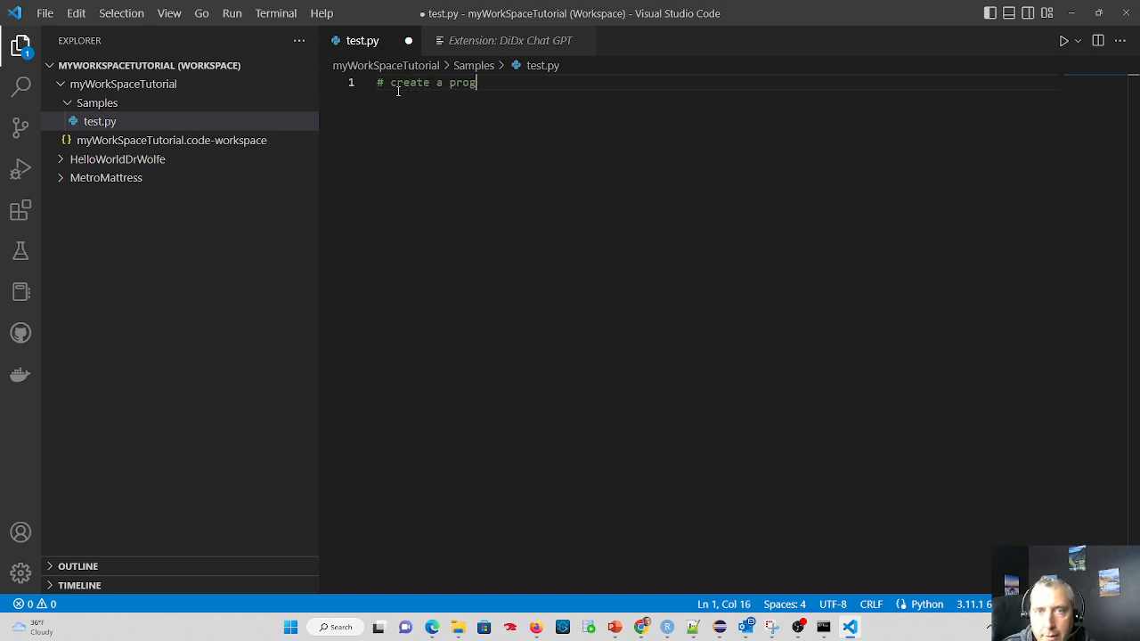
{"action": "type", "text": "ram to ca"}
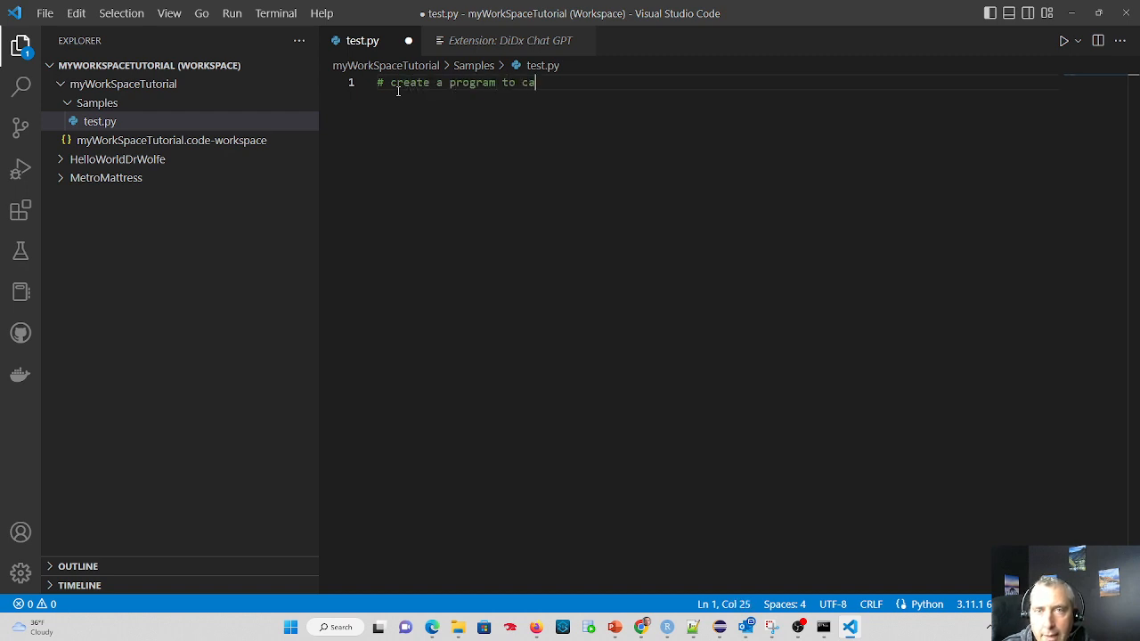
{"action": "type", "text": "pture"}
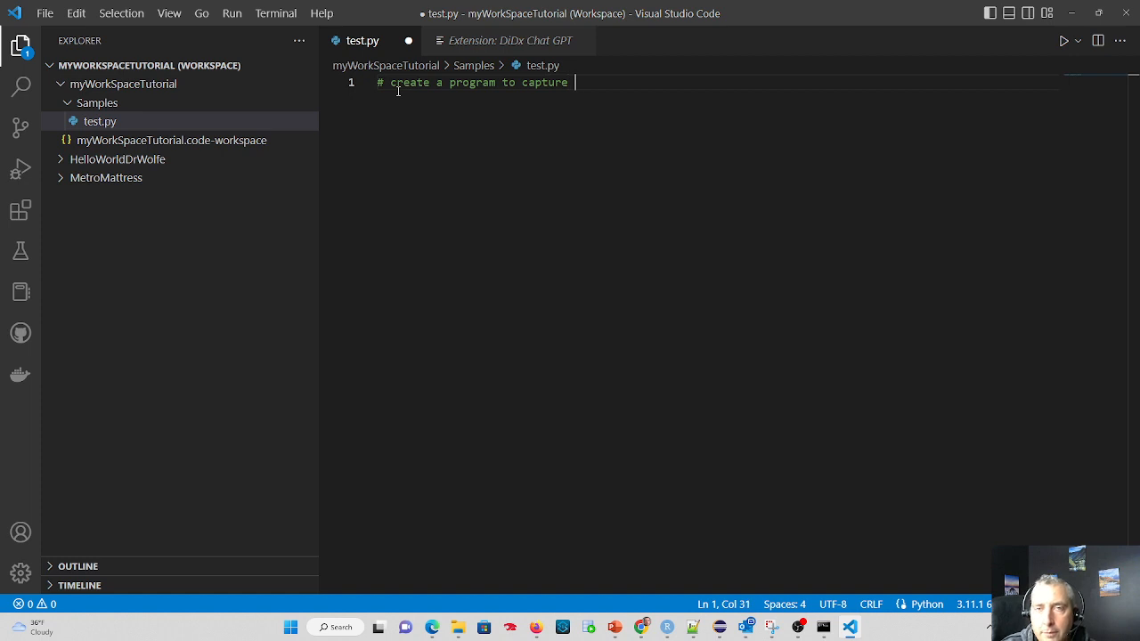
{"action": "type", "text": "user input of 3"}
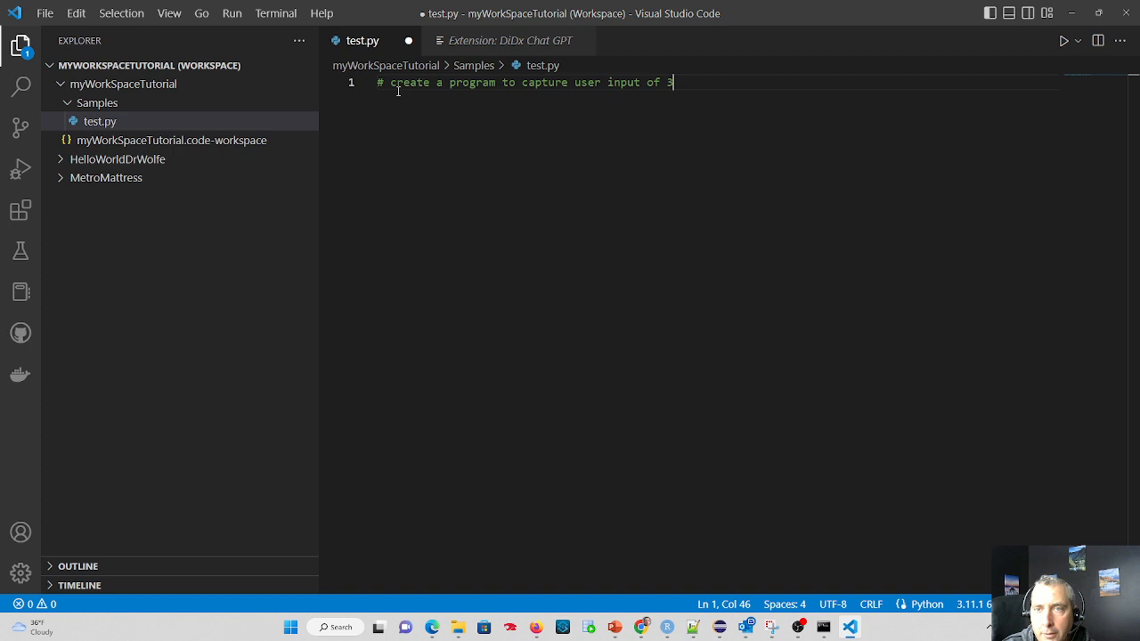
{"action": "type", "text": "numbers,"}
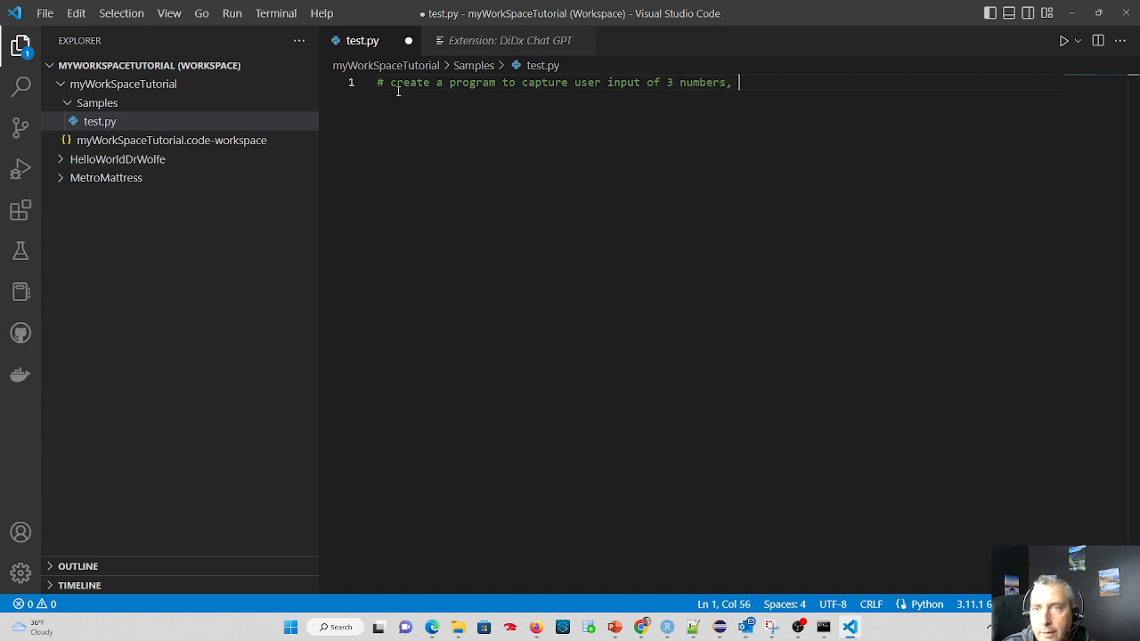
{"action": "type", "text": "sum the nu"}
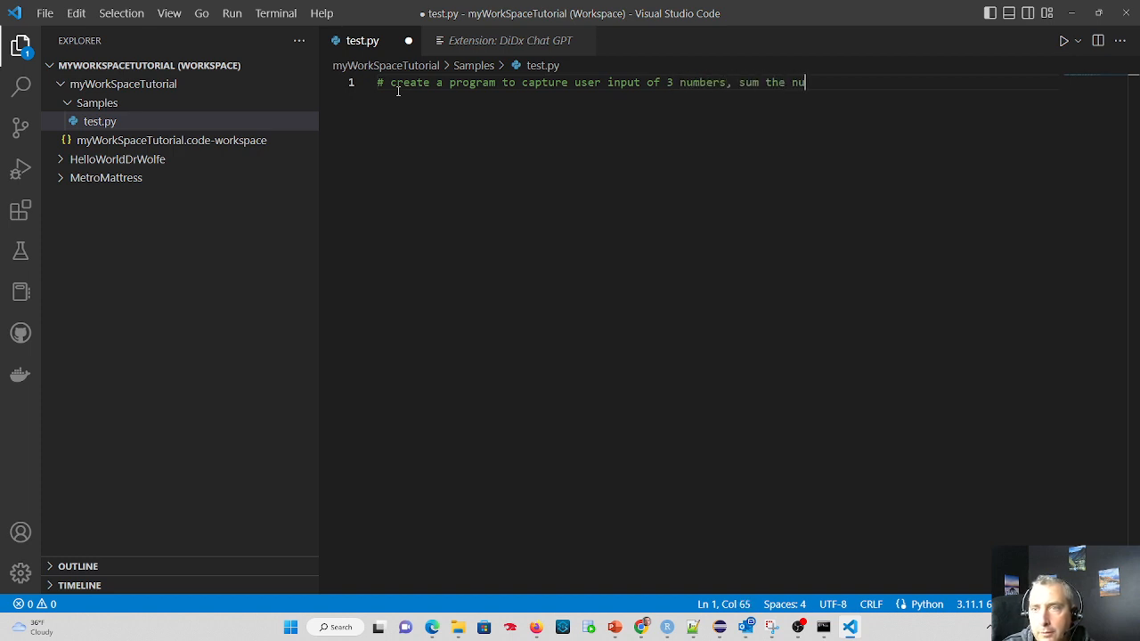
{"action": "type", "text": "mbers and av"}
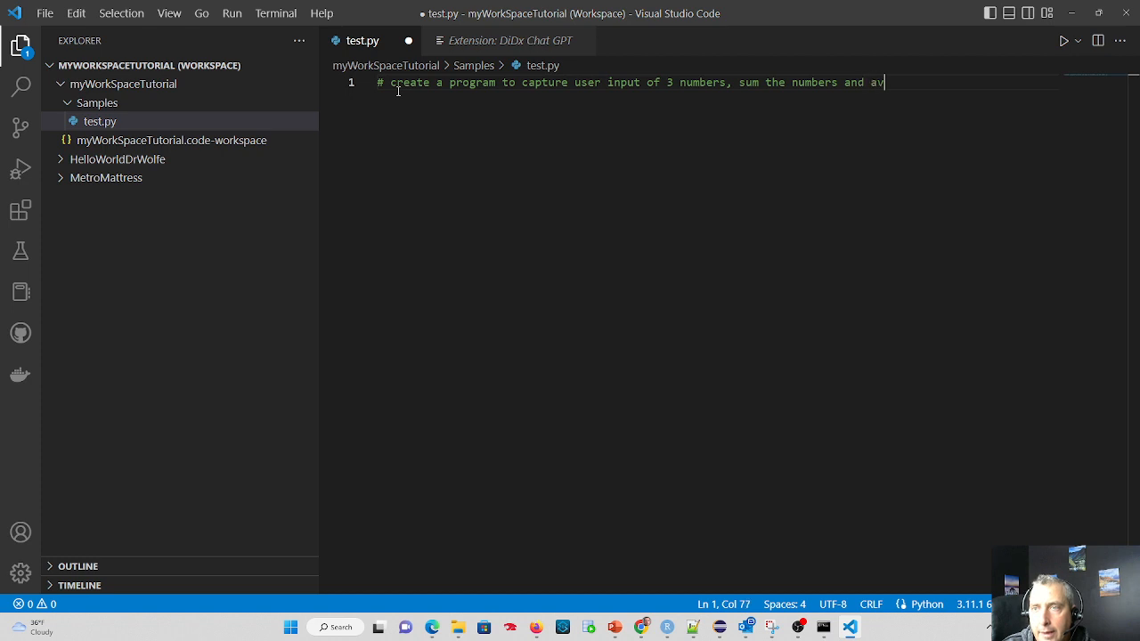
{"action": "type", "text": "erage the nu"}
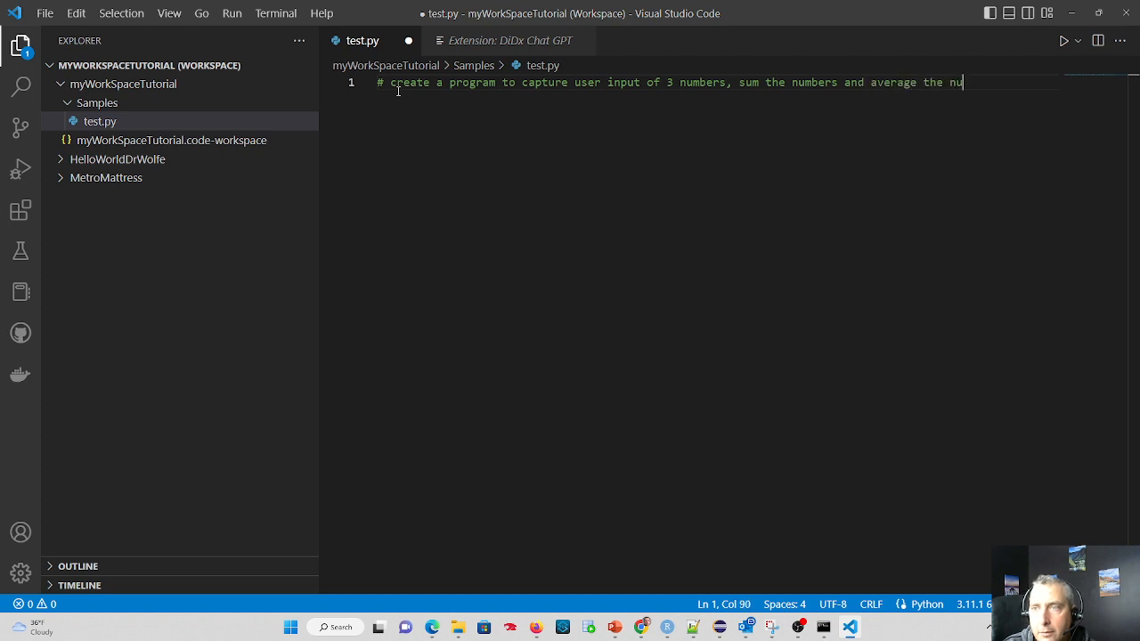
{"action": "type", "text": "mbers"}
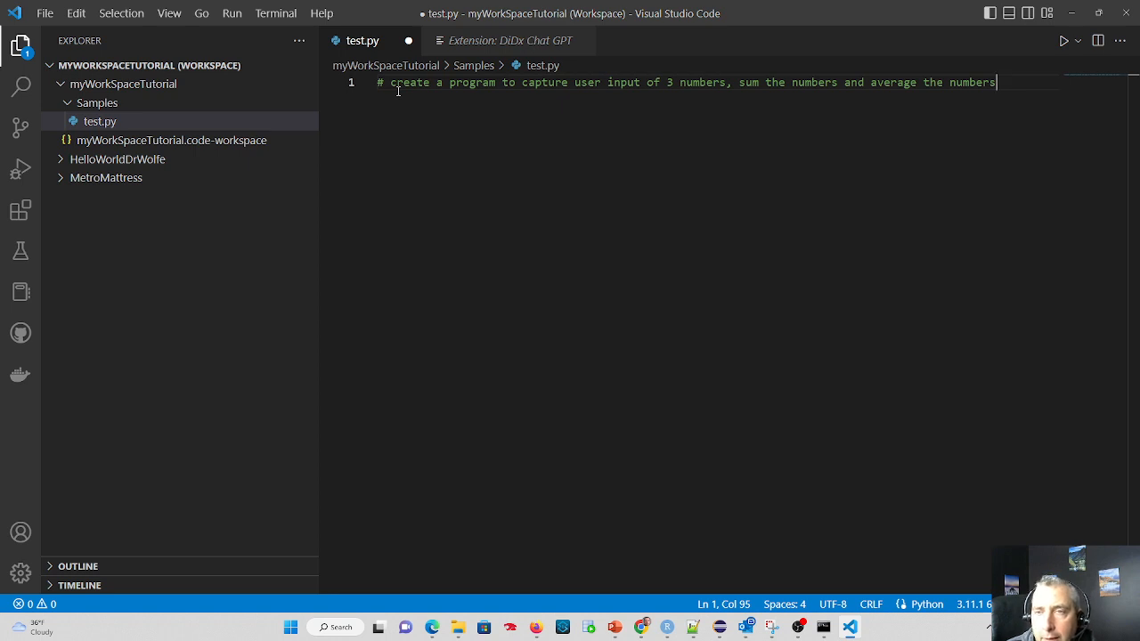
{"action": "mouse_move", "coordinate": [613, 92]}
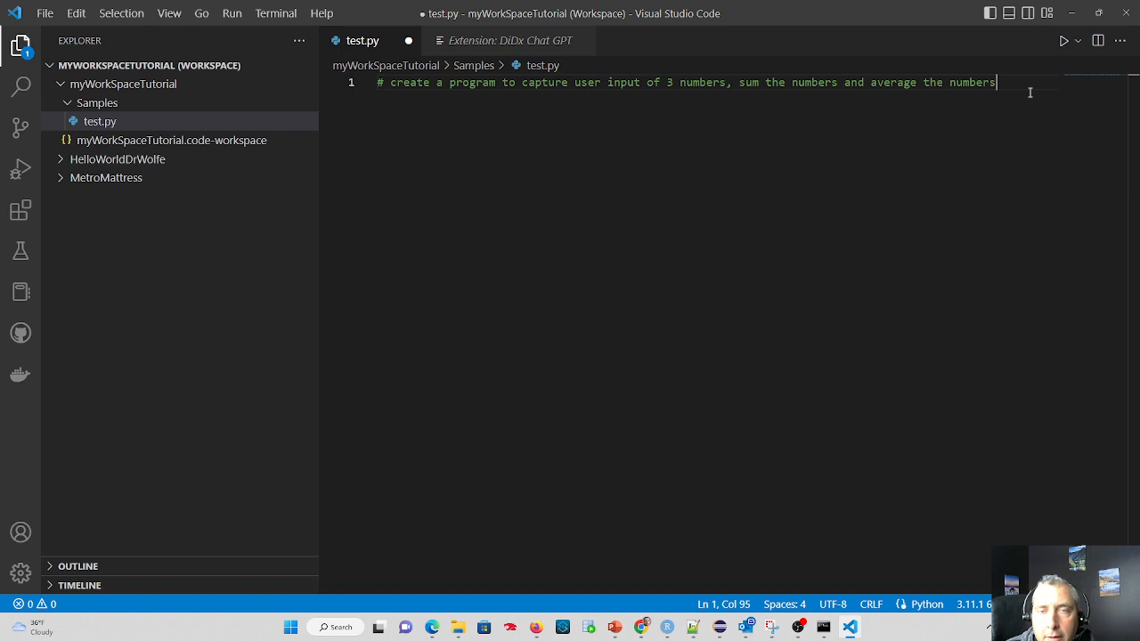
{"action": "mouse_move", "coordinate": [180, 43]}
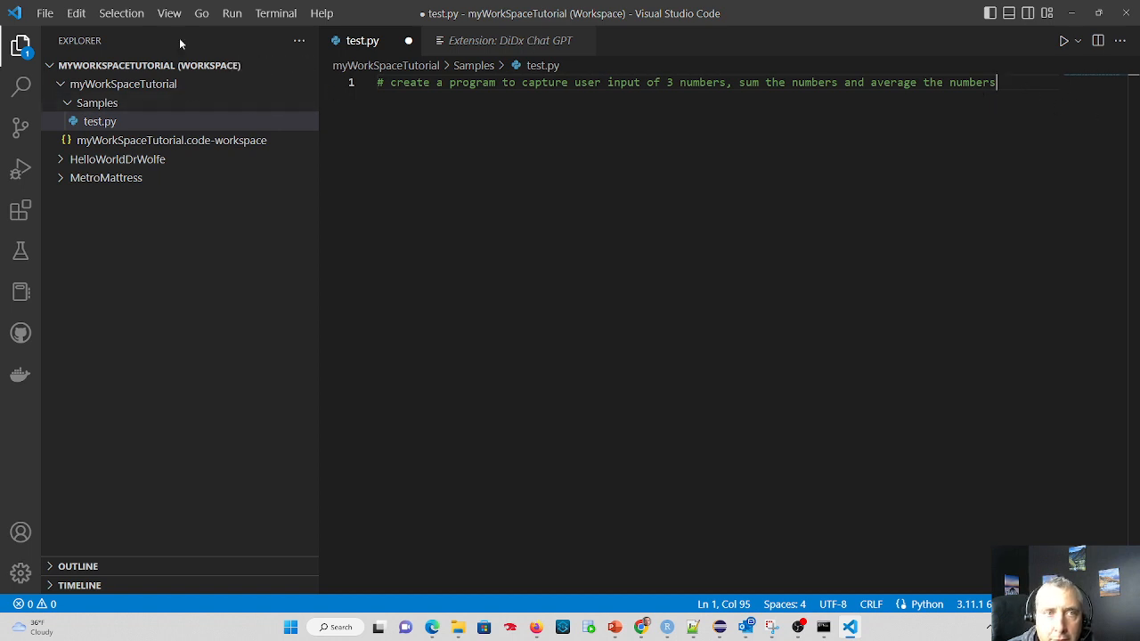
Run 'DiDx - Get Code from comments' to generate the program into a new untitled file
{"action": "left_click", "coordinate": [168, 12]}
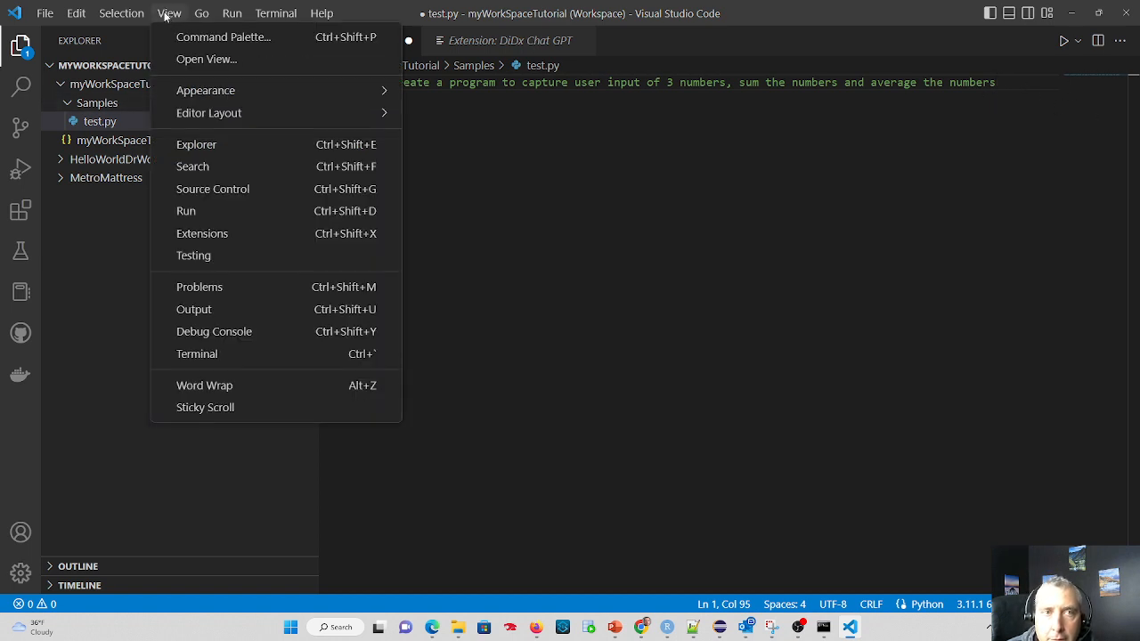
{"action": "left_click", "coordinate": [223, 36]}
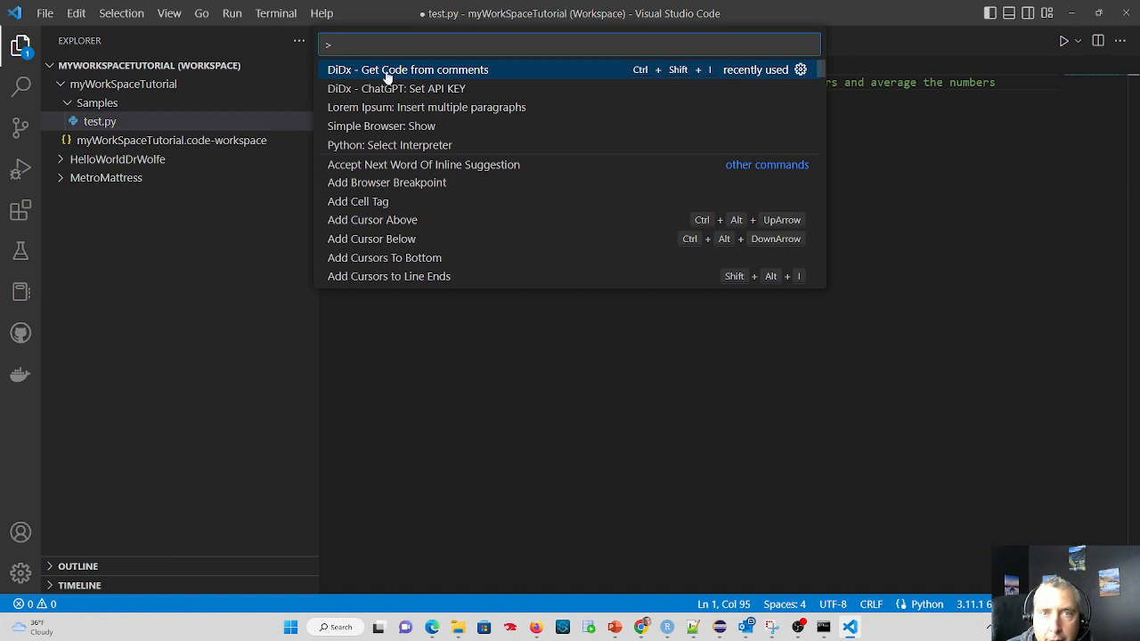
{"action": "left_click", "coordinate": [408, 69]}
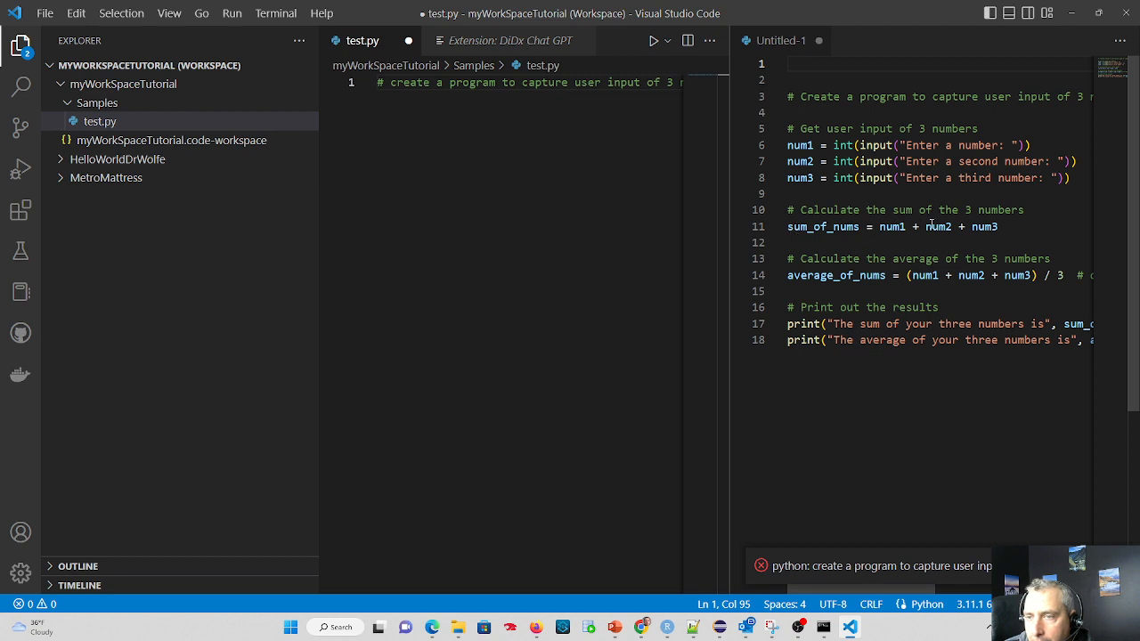
{"action": "mouse_move", "coordinate": [1023, 324]}
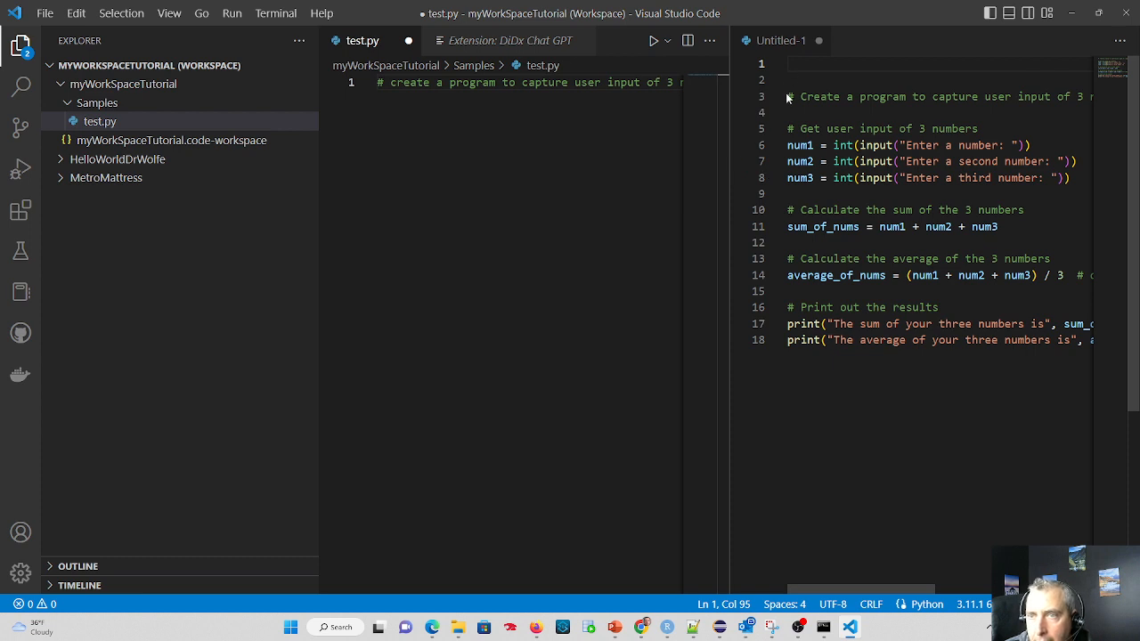
{"action": "mouse_move", "coordinate": [787, 96]}
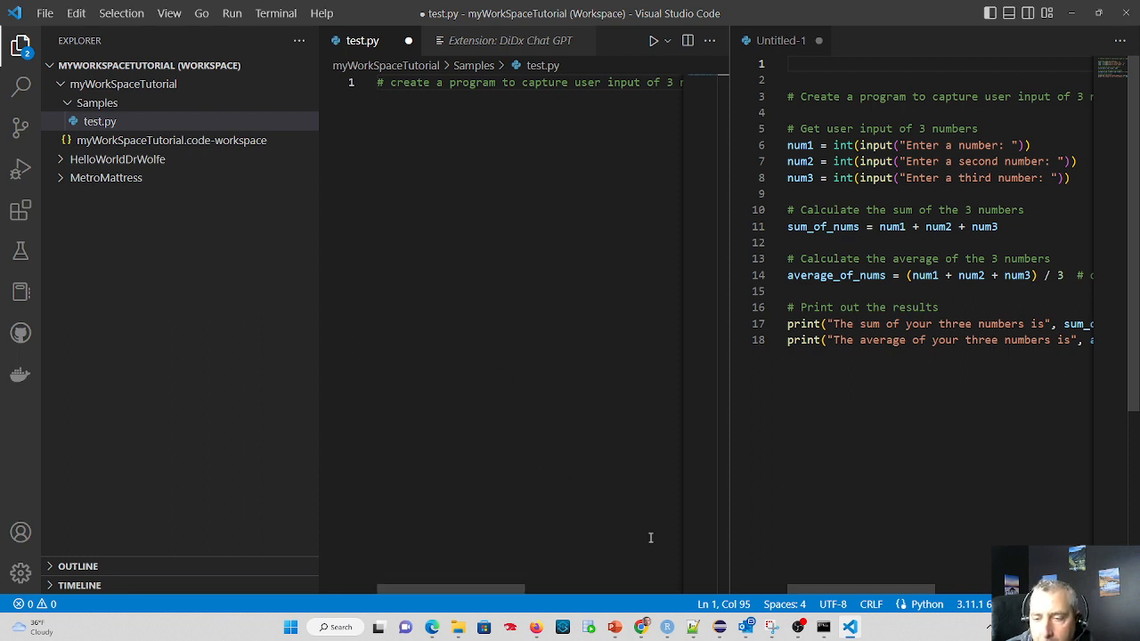
Open Windows search from the taskbar to look for PyCharm
{"action": "left_click", "coordinate": [337, 627]}
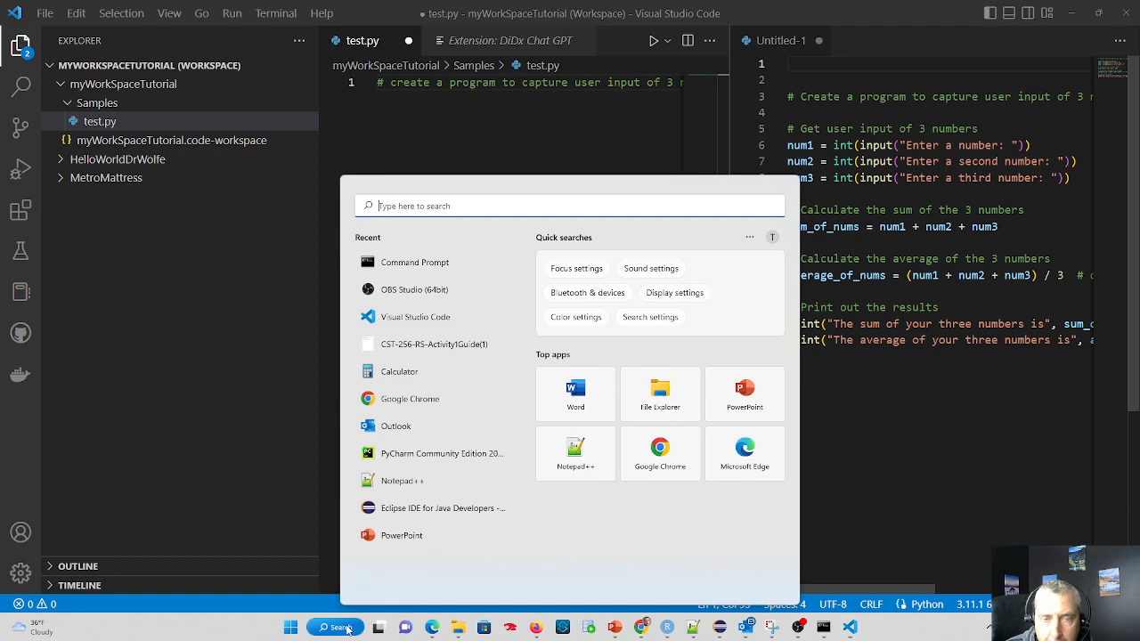
Launch PyCharm Community Edition 2022.3 from search and dismiss its Tip of the Day
{"action": "type", "text": "pycharm Community Edition 2022.3"}
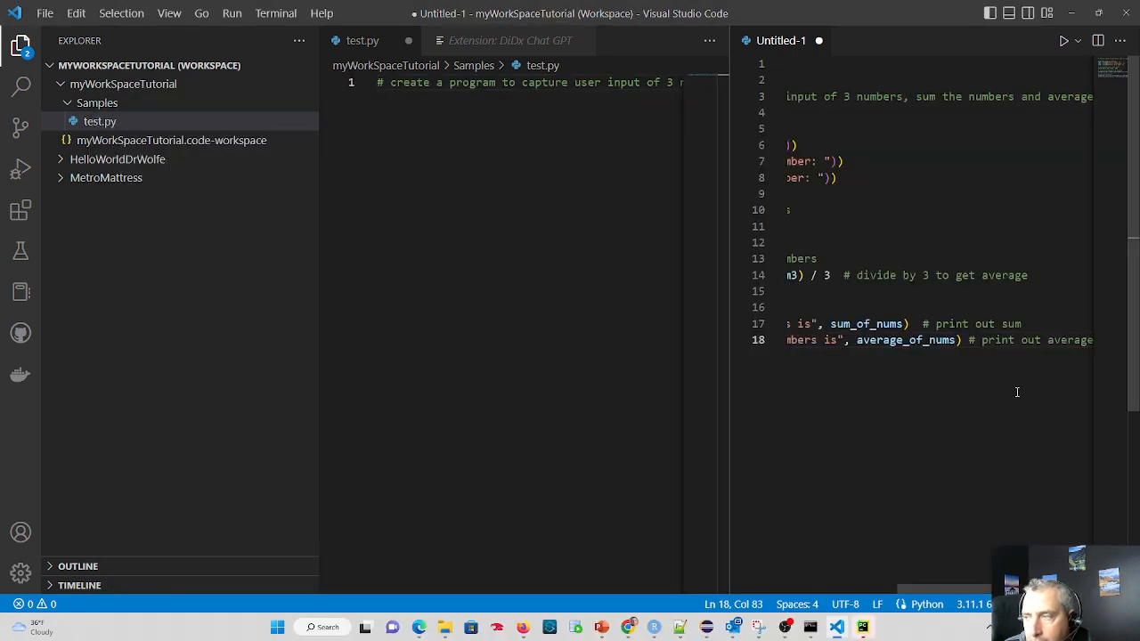
{"action": "left_click", "coordinate": [1067, 339]}
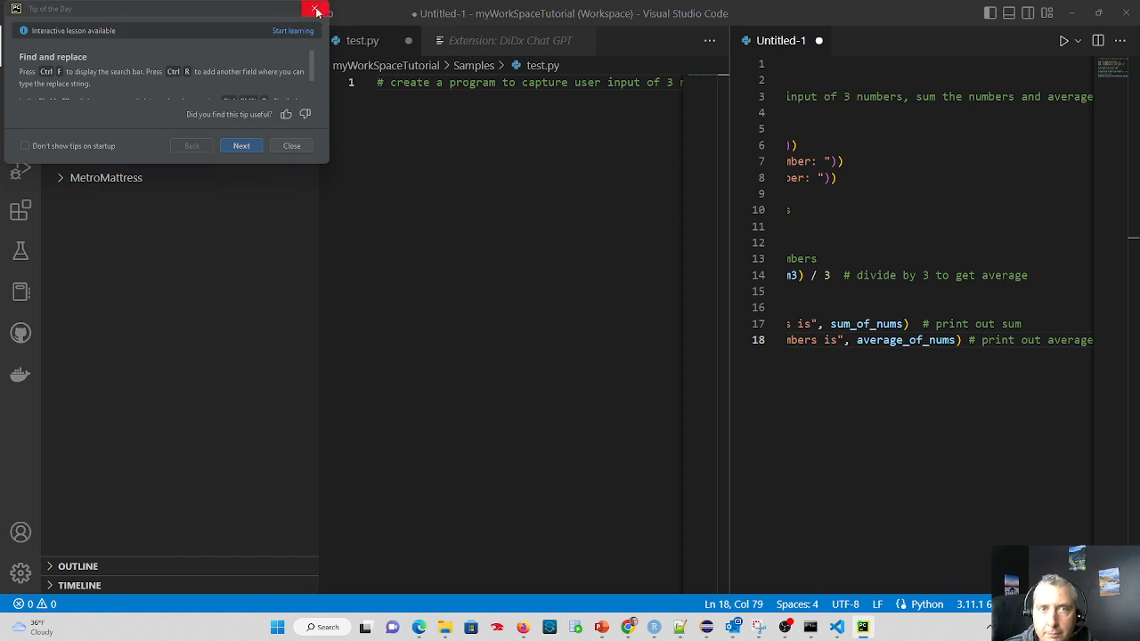
{"action": "left_click", "coordinate": [316, 10]}
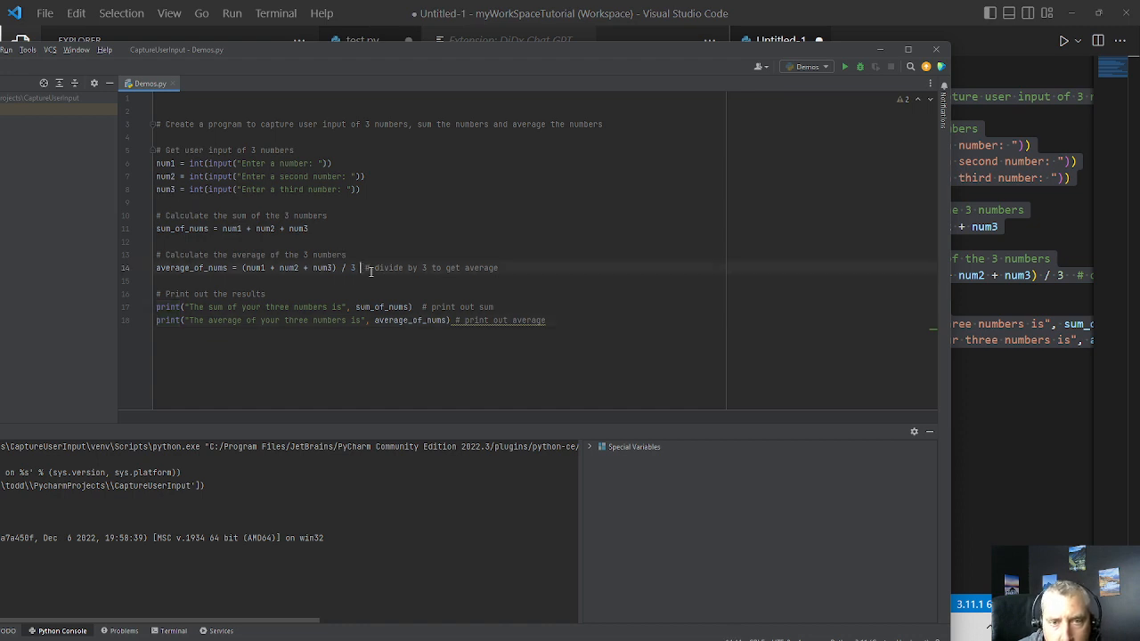
Move the inline divide comment in Demos.py onto its own line
{"action": "key", "text": "enter"}
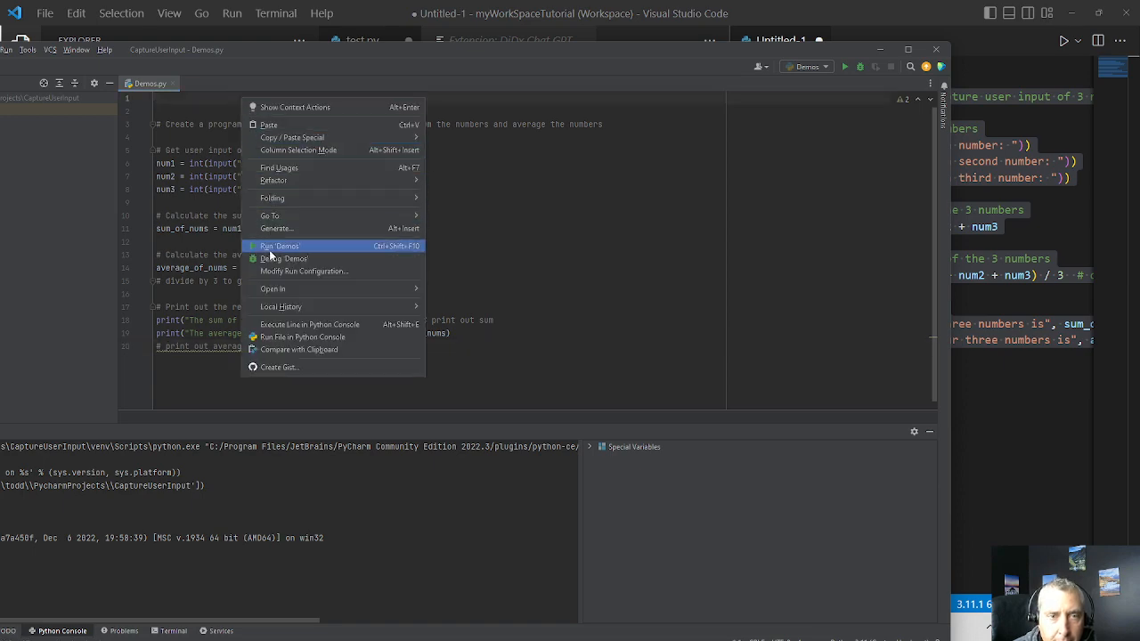
Run Demos.py and enter three numbers, getting sum 22 and average 7.33
{"action": "left_click", "coordinate": [279, 246]}
{"action": "type", "text": "10"}
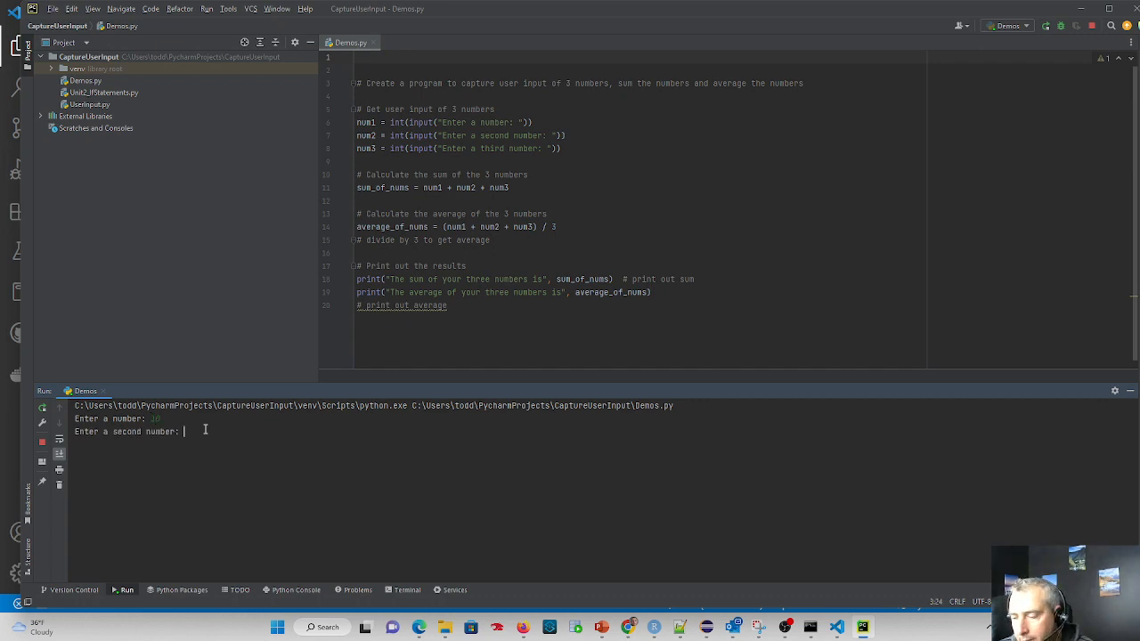
{"action": "type", "text": "7"}
{"action": "type", "text": "5"}
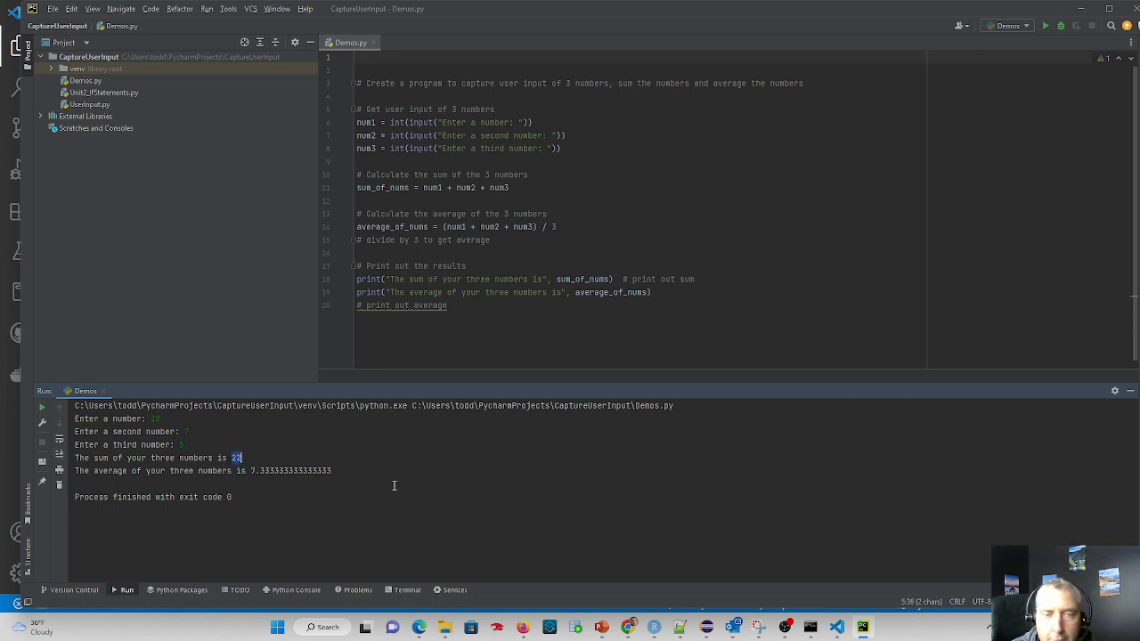
{"action": "mouse_move", "coordinate": [809, 515]}
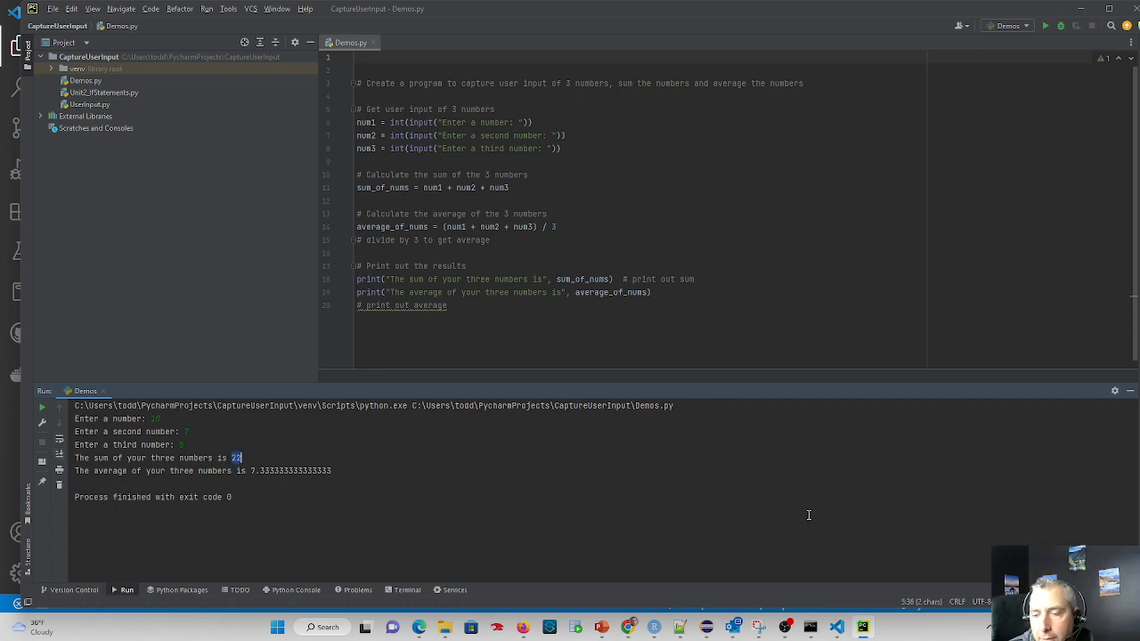
{"action": "mouse_move", "coordinate": [837, 626]}
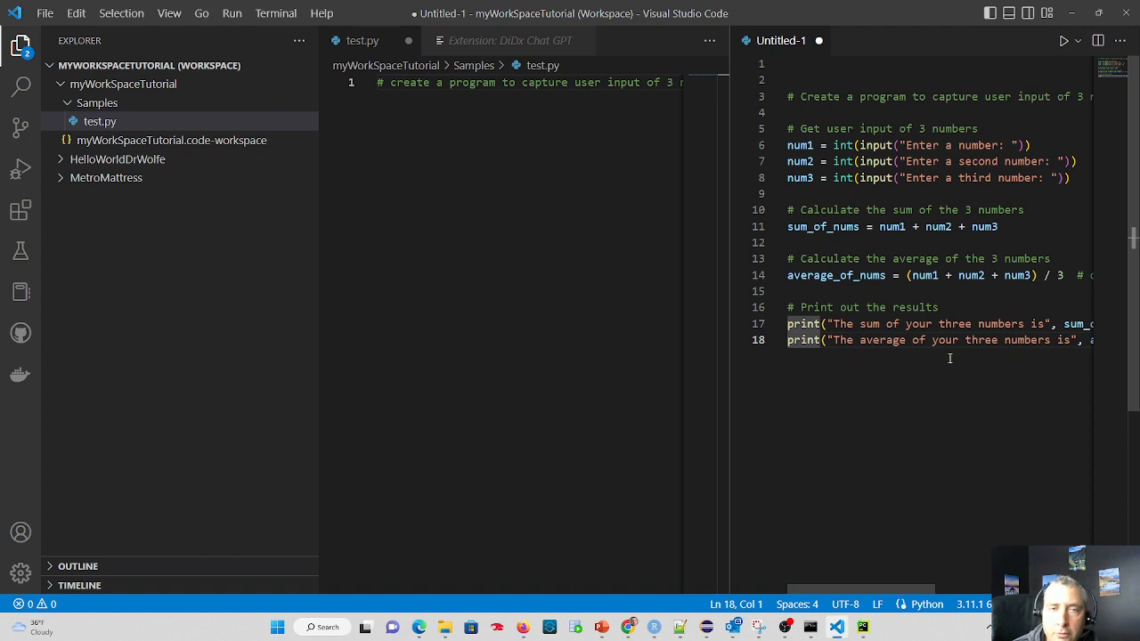
{"action": "mouse_move", "coordinate": [784, 366]}
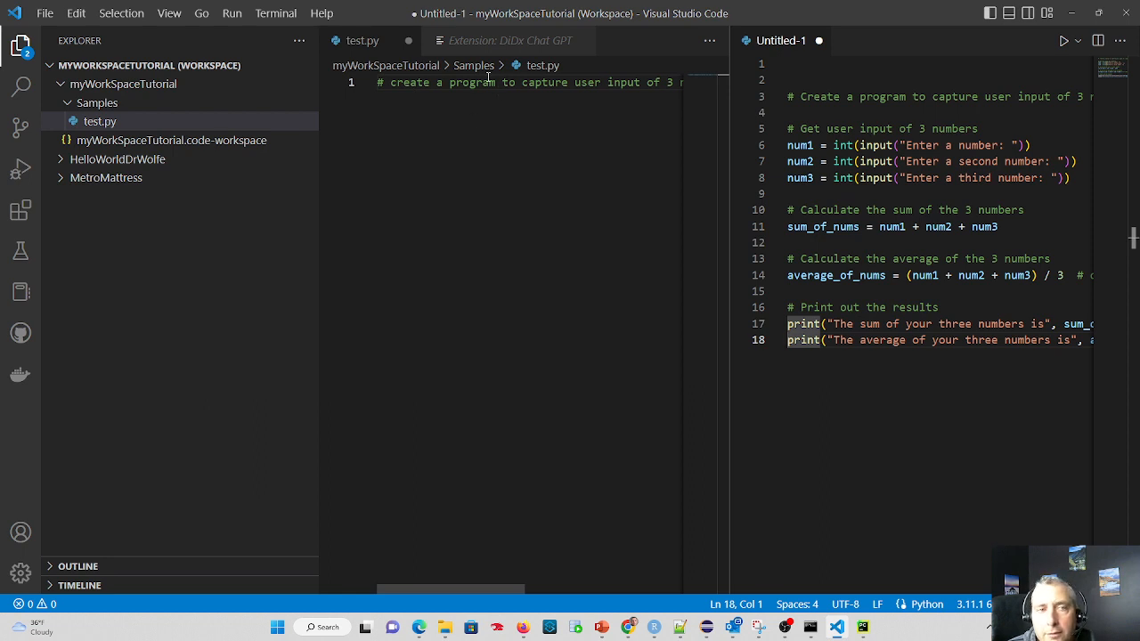
{"action": "mouse_move", "coordinate": [540, 107]}
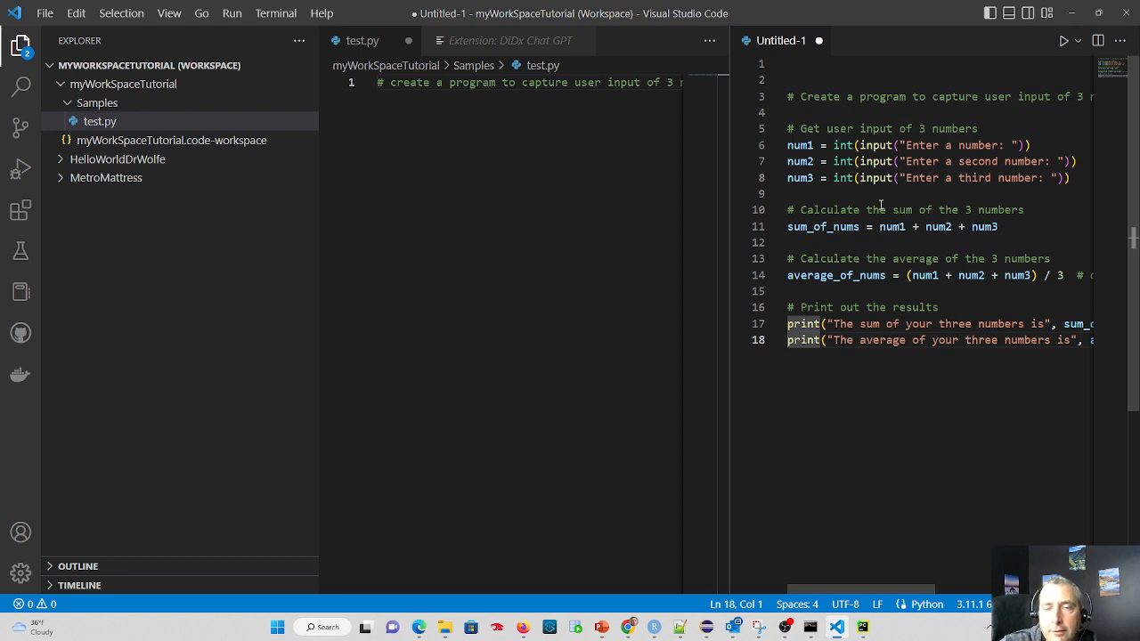
{"action": "mouse_move", "coordinate": [954, 203]}
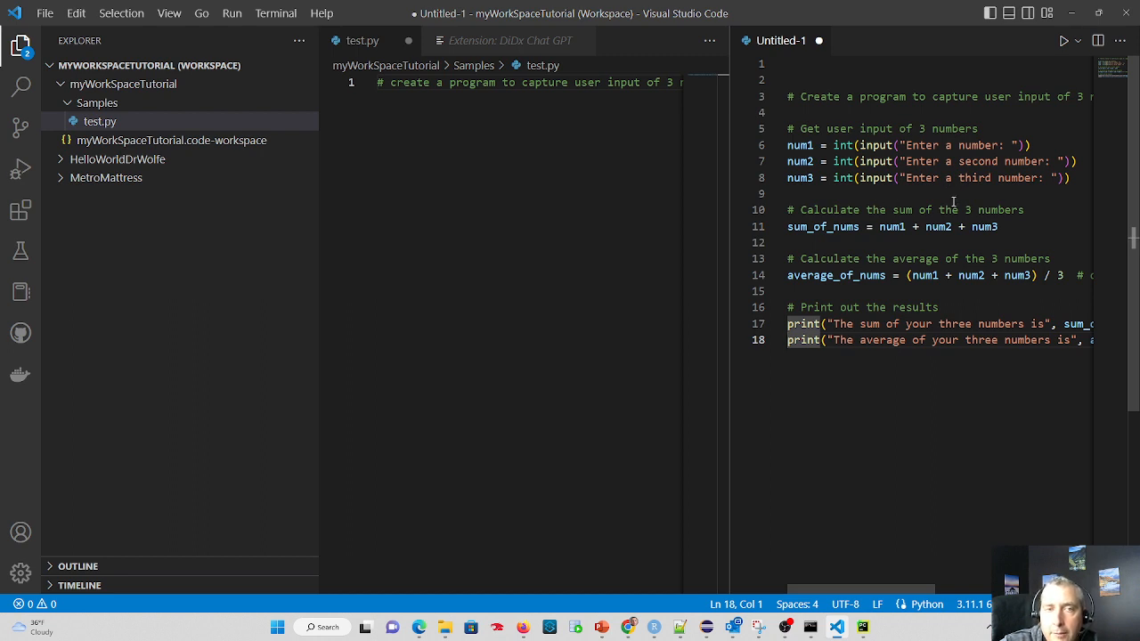